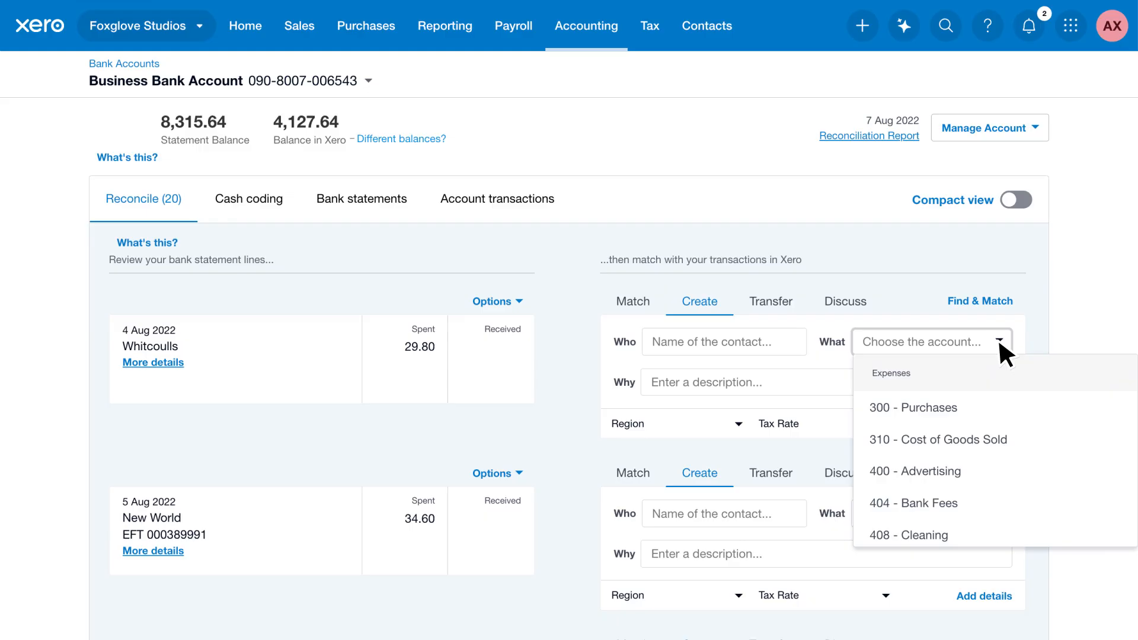
Leave bank reconciliation and go to Accounting > Chart of accounts.
scroll("down", 3)
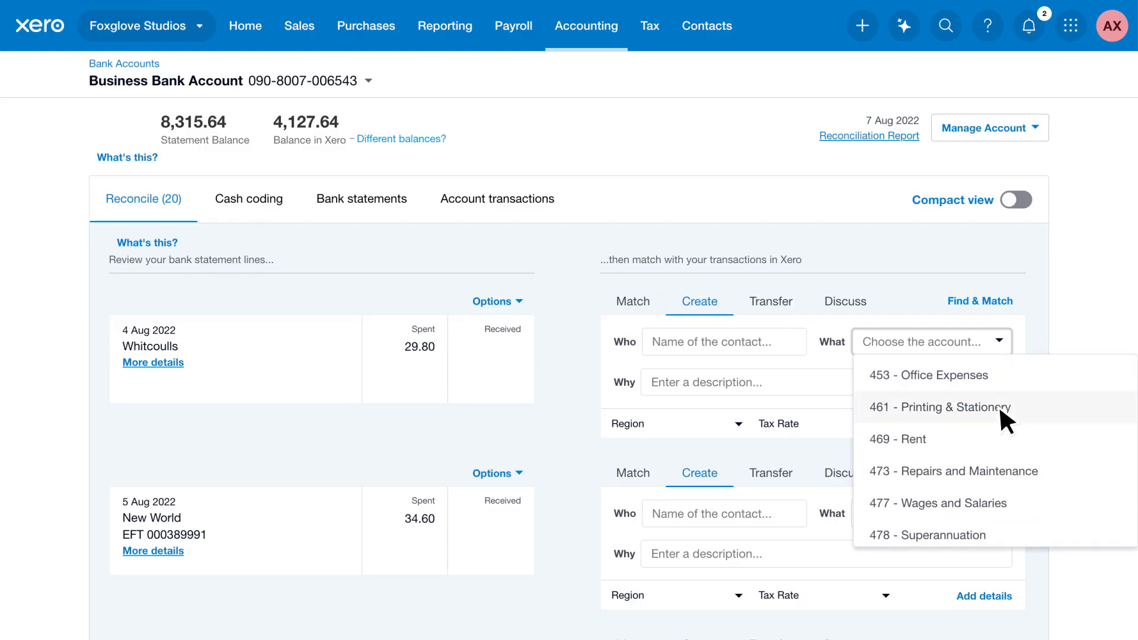
left_click(939, 407)
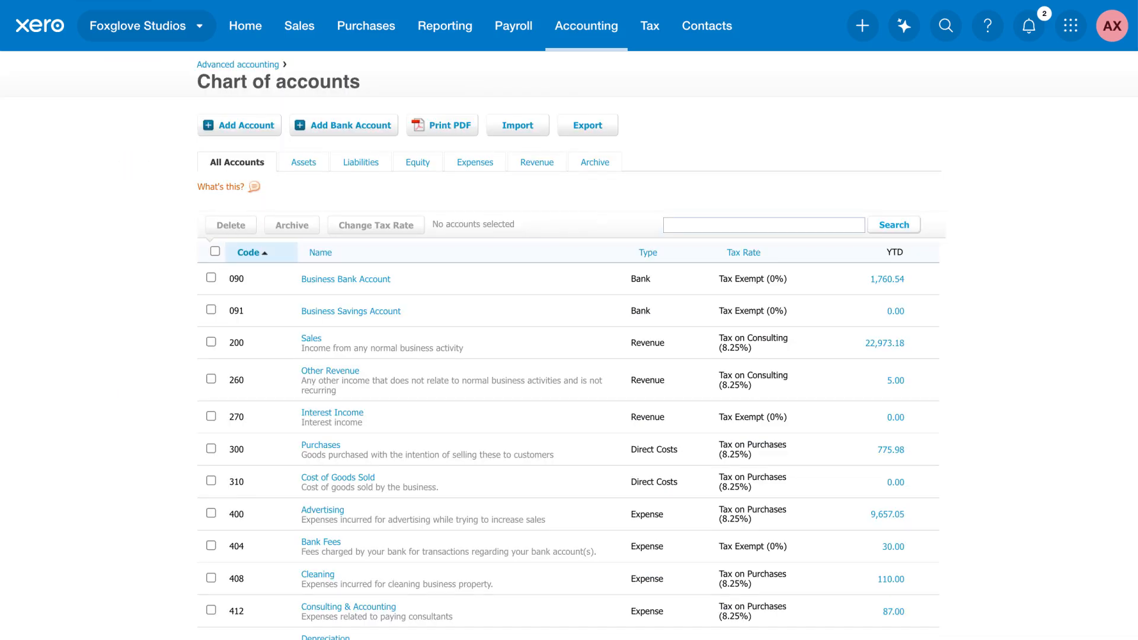
mouse_move(127, 444)
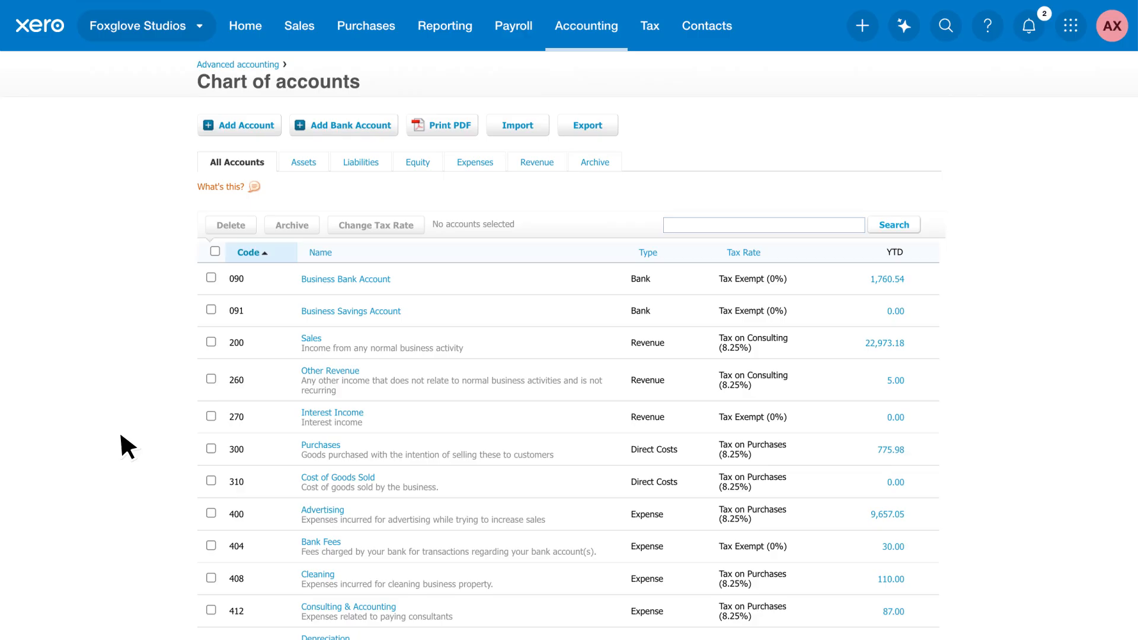
Select account 260 Other Revenue in the Chart of accounts.
left_click(211, 379)
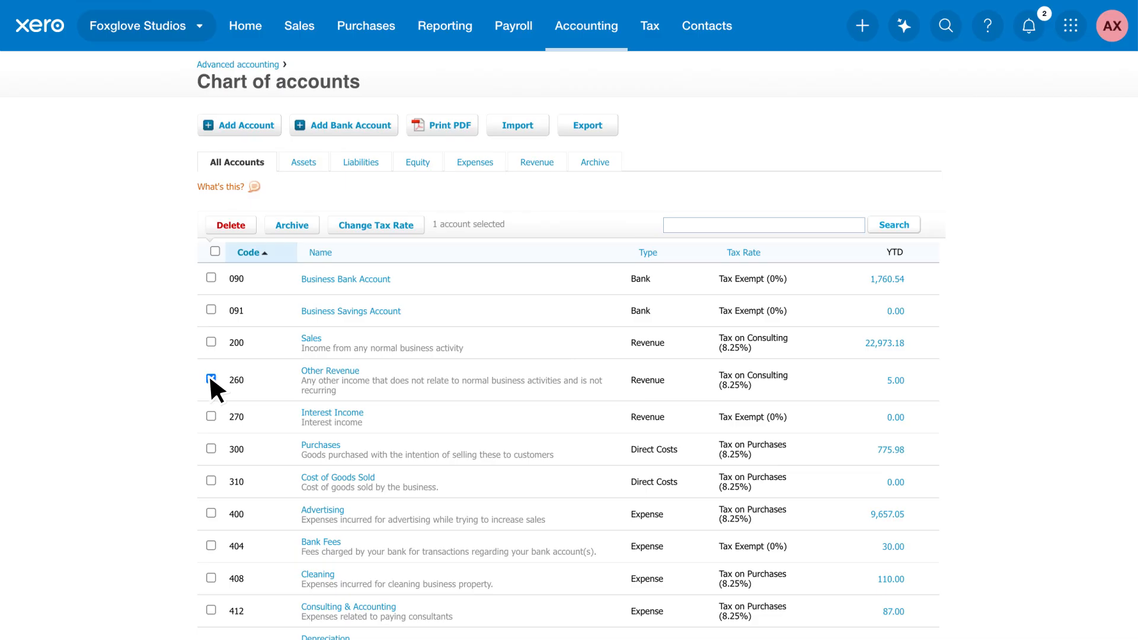
Archive Other Revenue (260) and confirm in the Archive Accounts dialog.
left_click(291, 225)
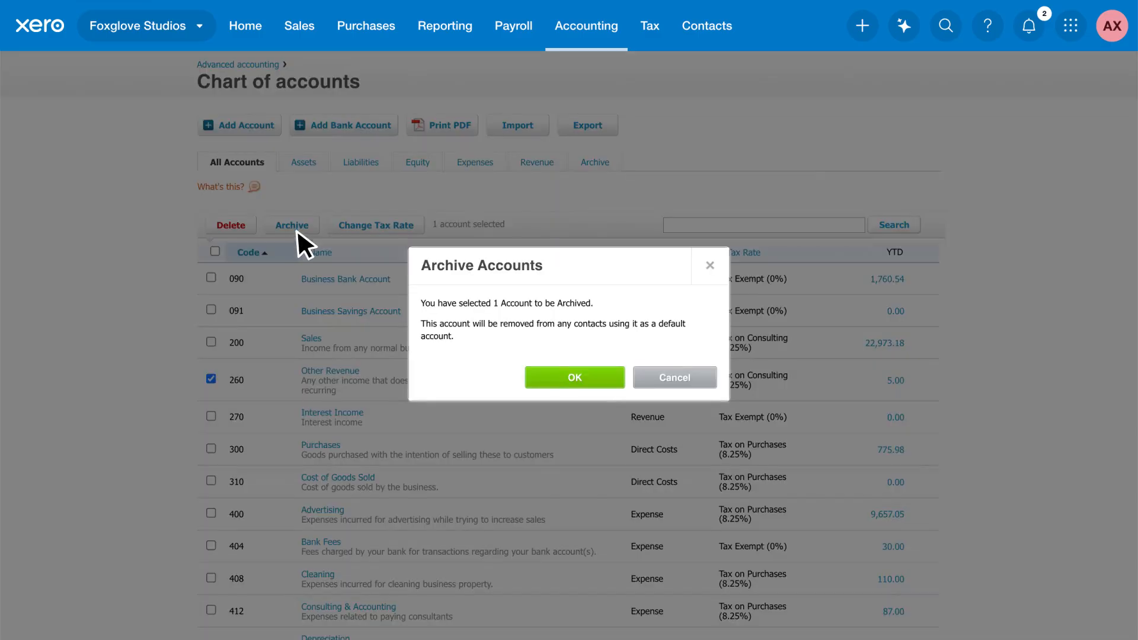
left_click(574, 377)
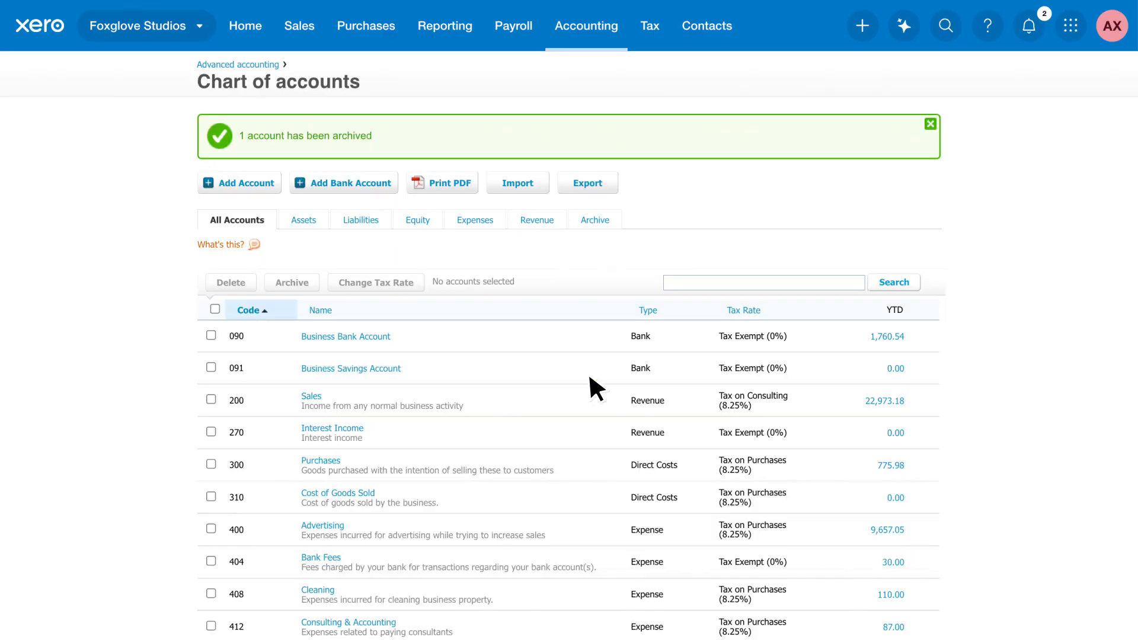
mouse_move(320, 413)
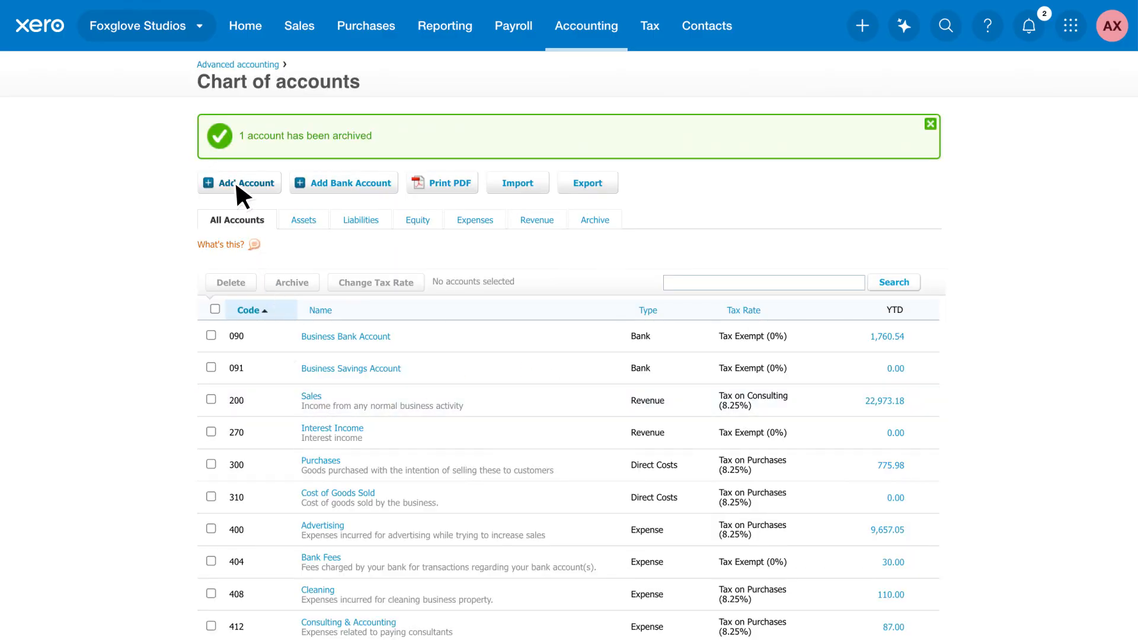
Create expense account 506 Office Cleaning, Tax on Purchases (8.25%), and save it.
left_click(246, 182)
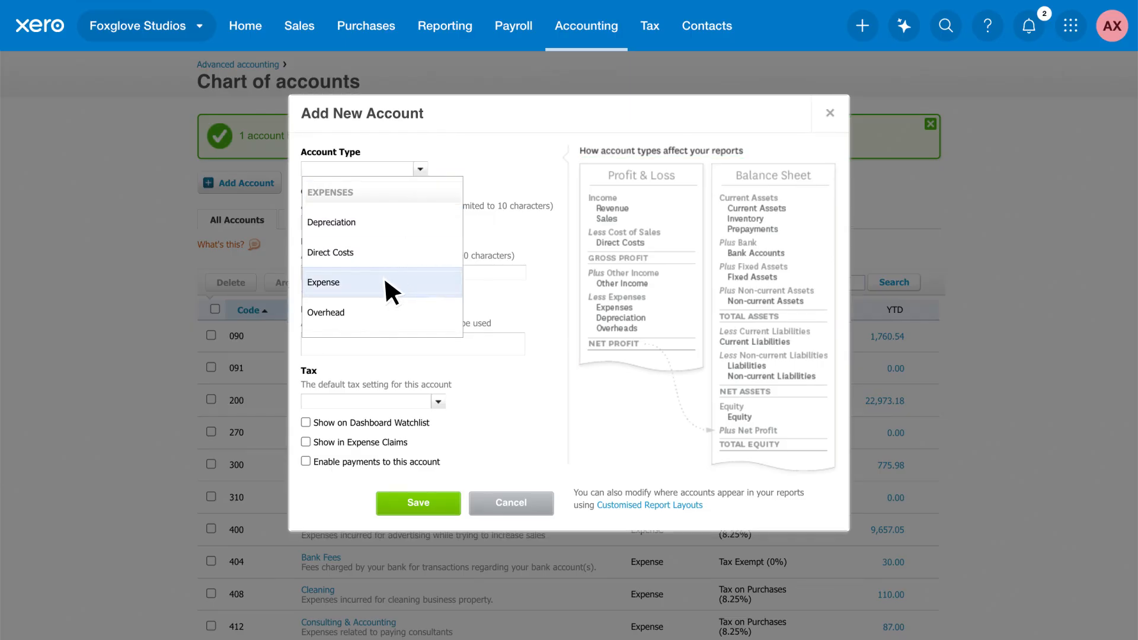
left_click(324, 282)
type("Expenses incurred for weekly office cleaning")
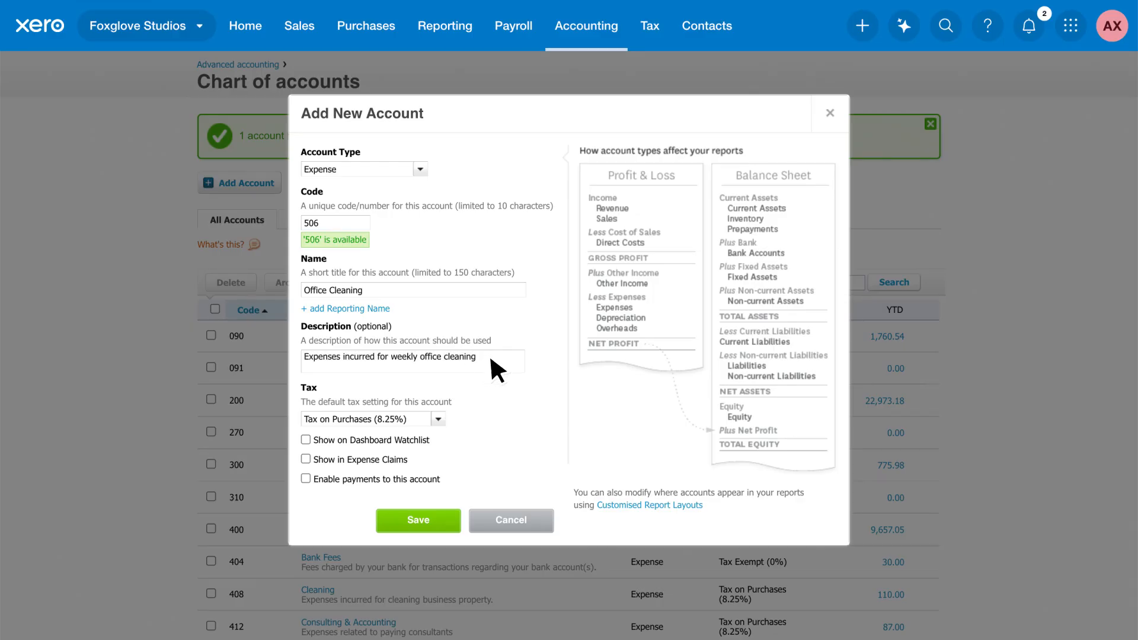
mouse_move(466, 429)
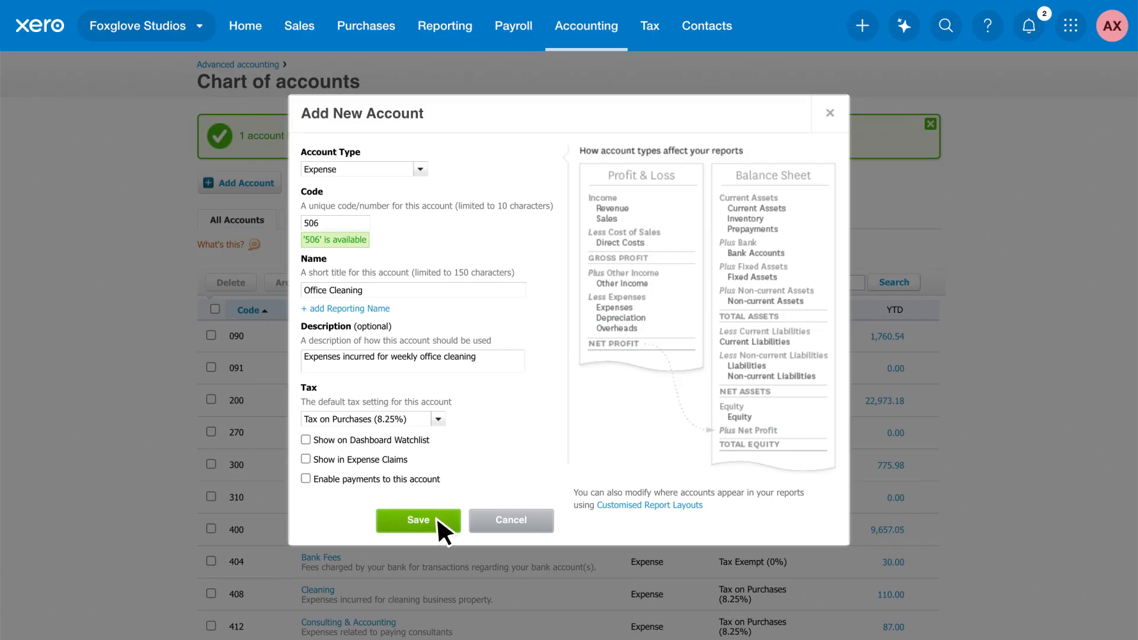
left_click(417, 520)
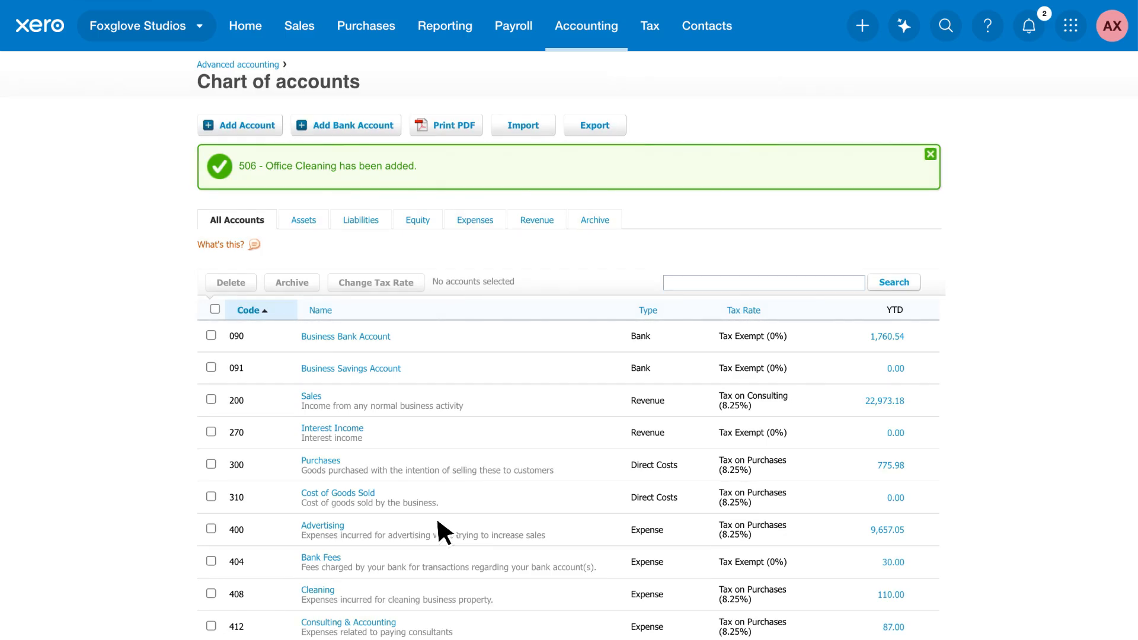
mouse_move(1029, 25)
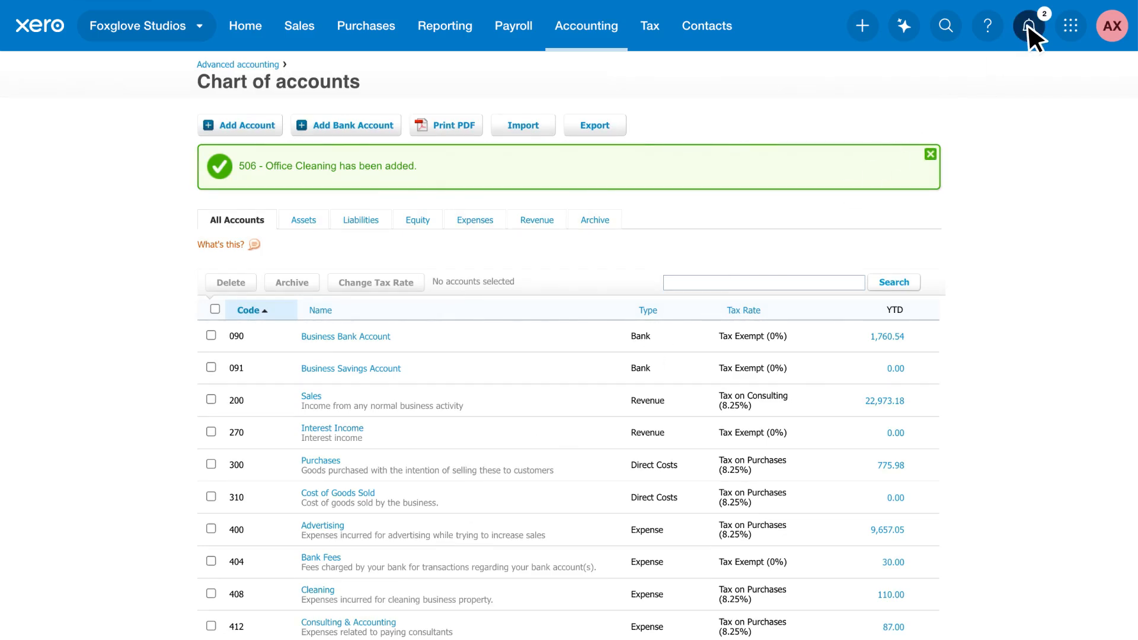